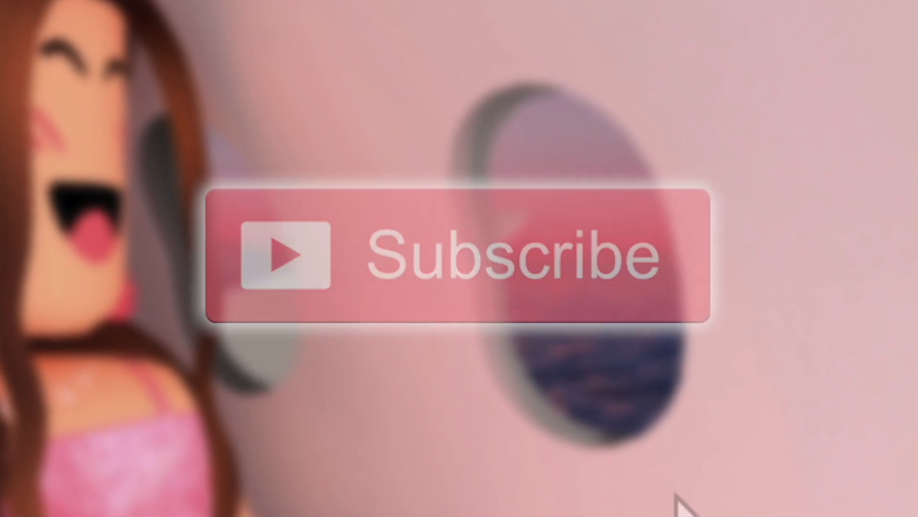
Step: Download a pink outfit image from the Pinterest board and scroll for more
left_click(458, 270)
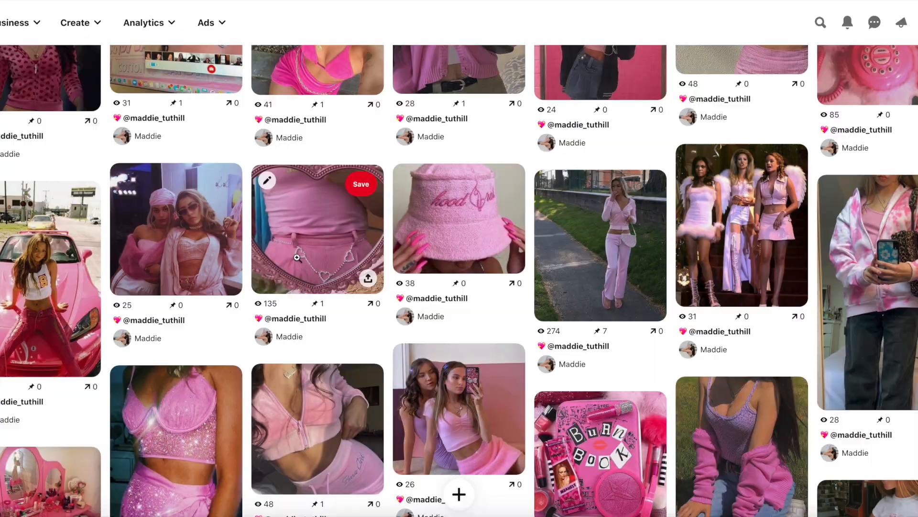
scroll("down", 3)
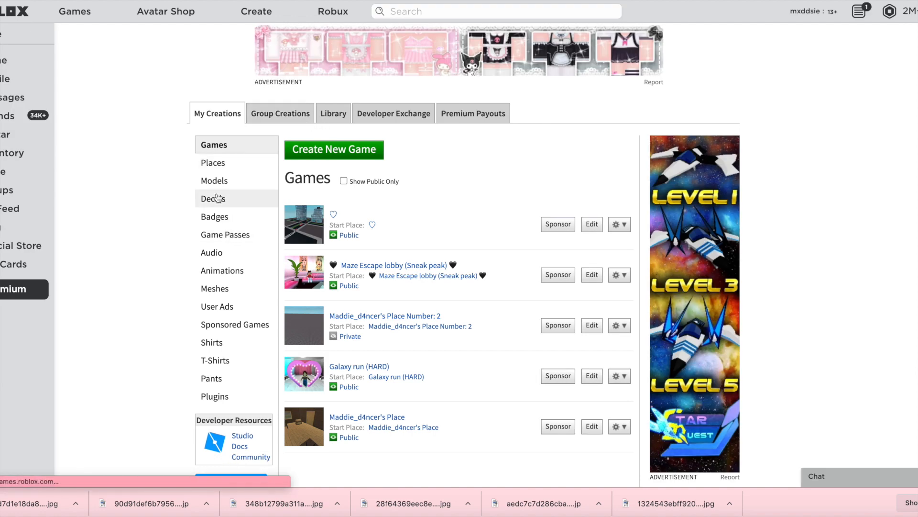
mouse_move(243, 206)
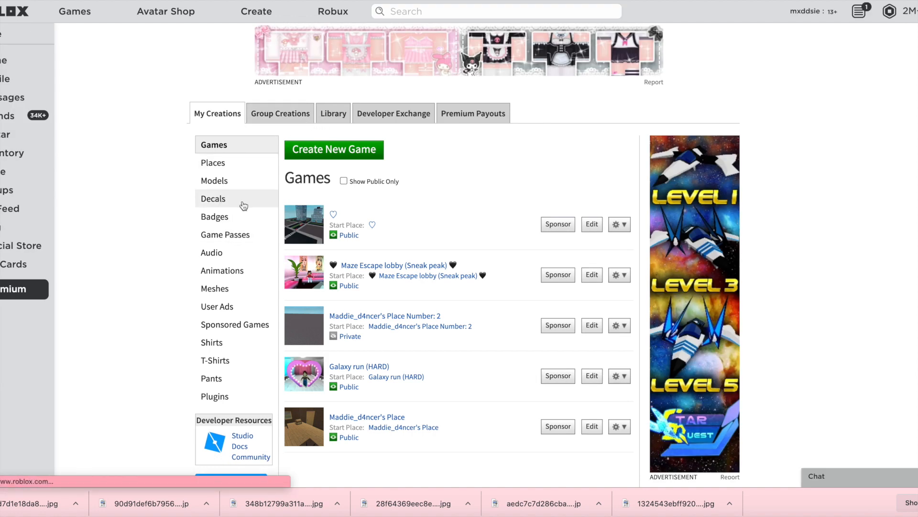
Step: Upload the first downloaded pink image as a decal named picture
left_click(212, 198)
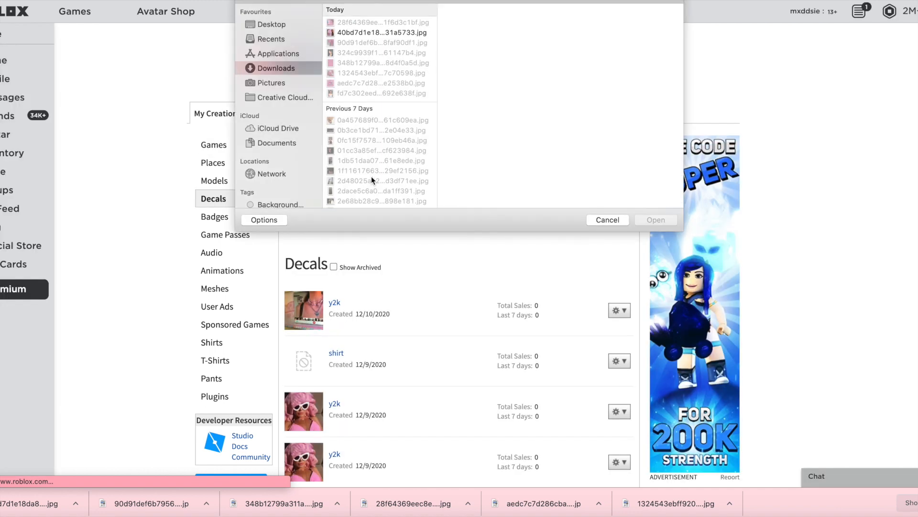
left_click(380, 22)
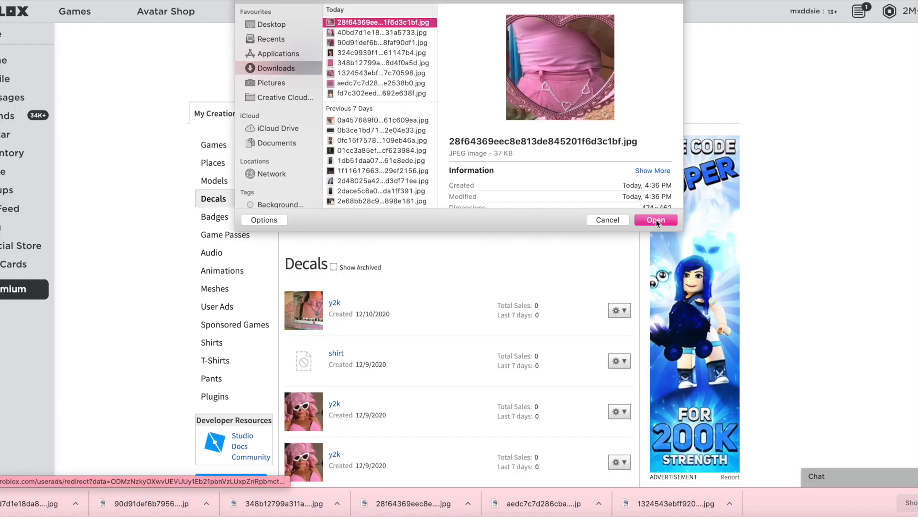
left_click(657, 220)
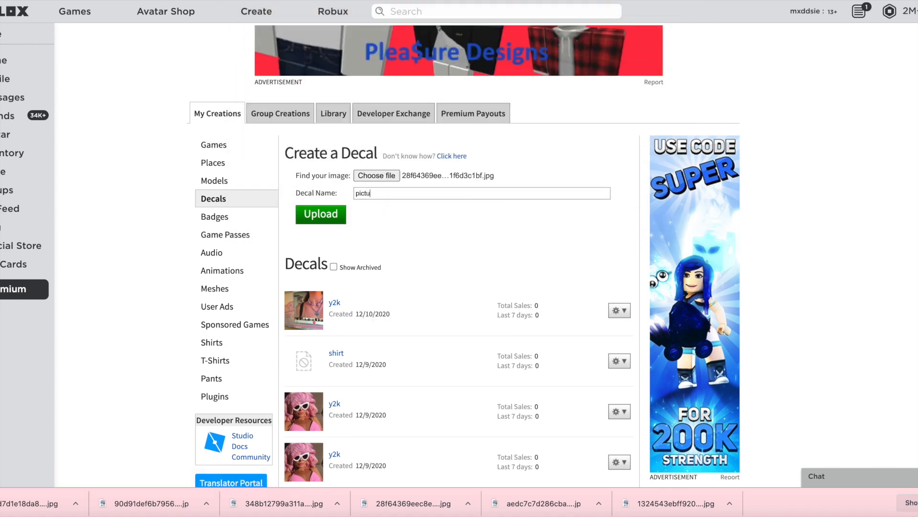
left_click(320, 213)
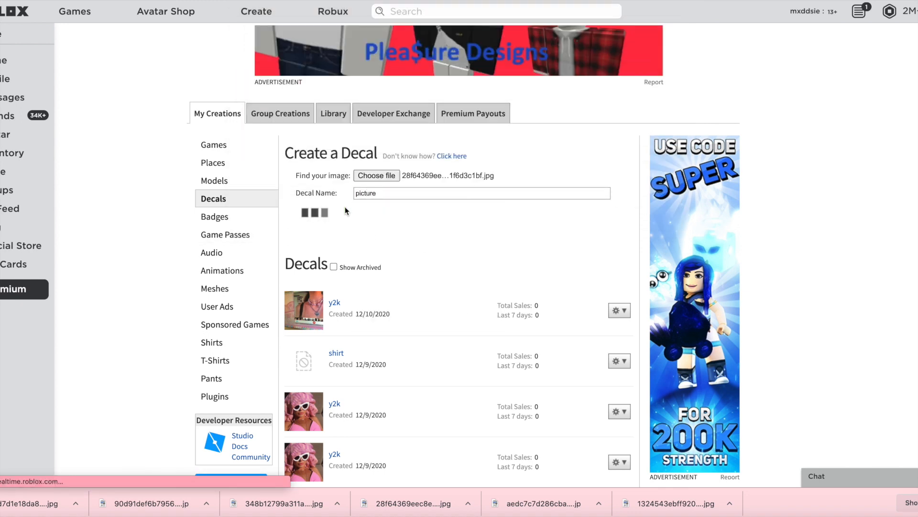
Step: Choose further downloaded images, including the pink patterned one, for the next decals
left_click(376, 175)
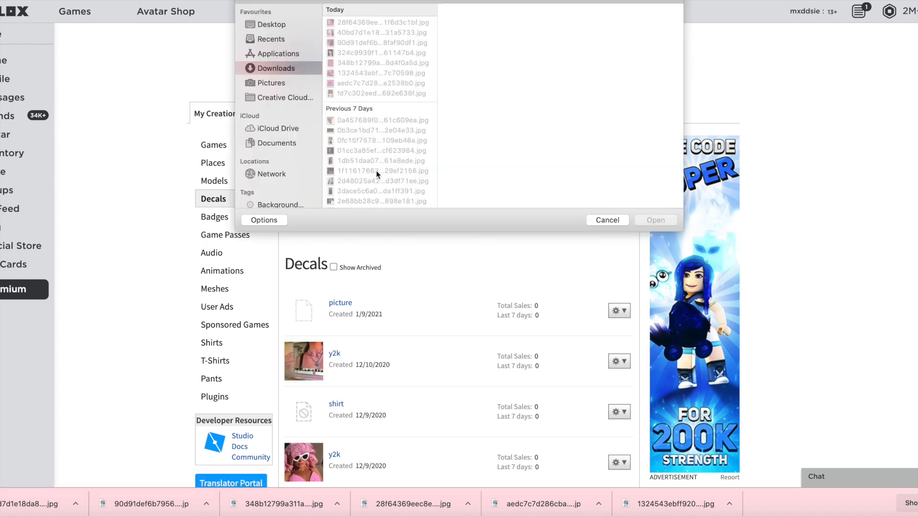
left_click(381, 22)
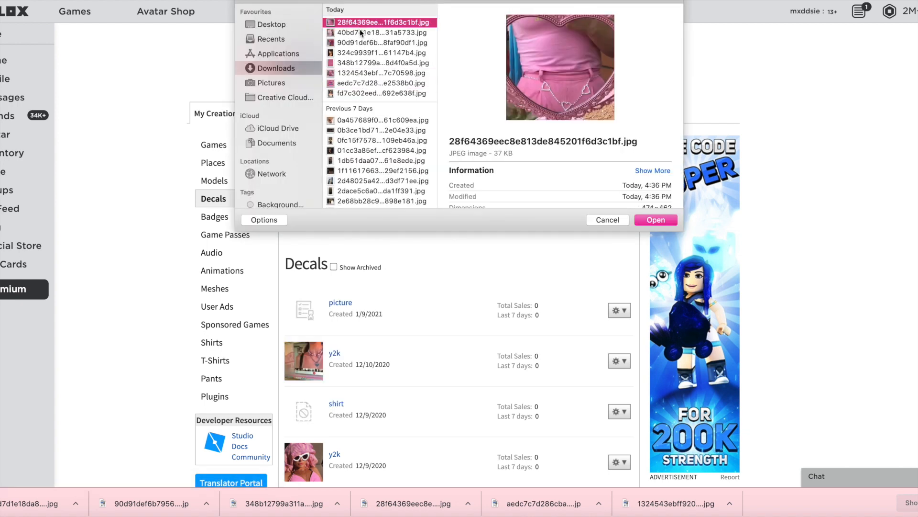
left_click(655, 220)
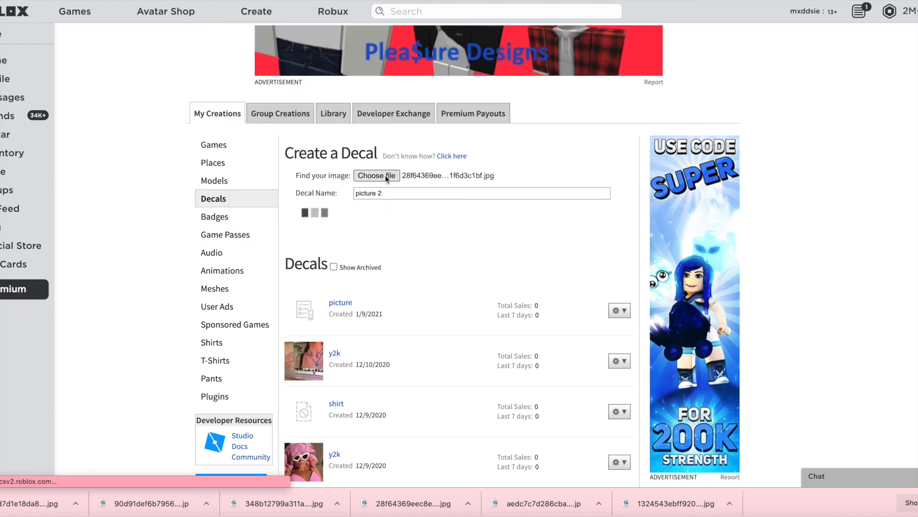
left_click(376, 175)
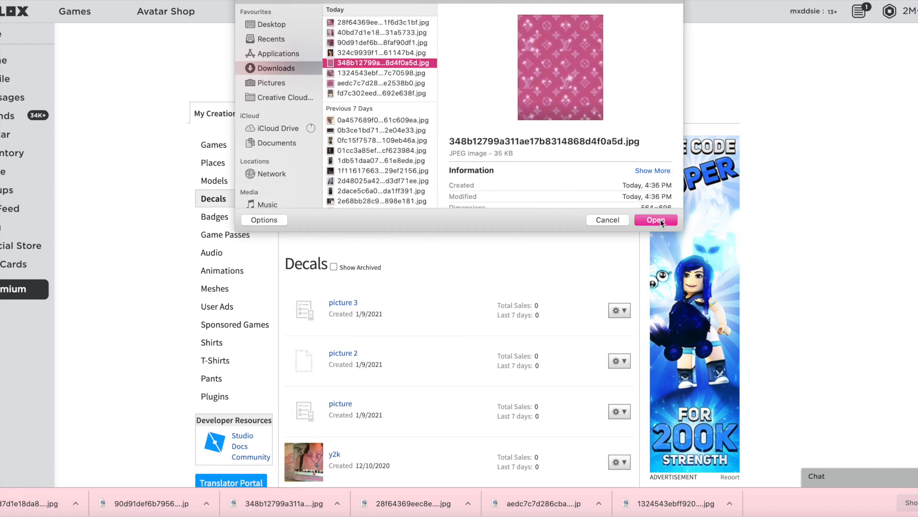
left_click(378, 73)
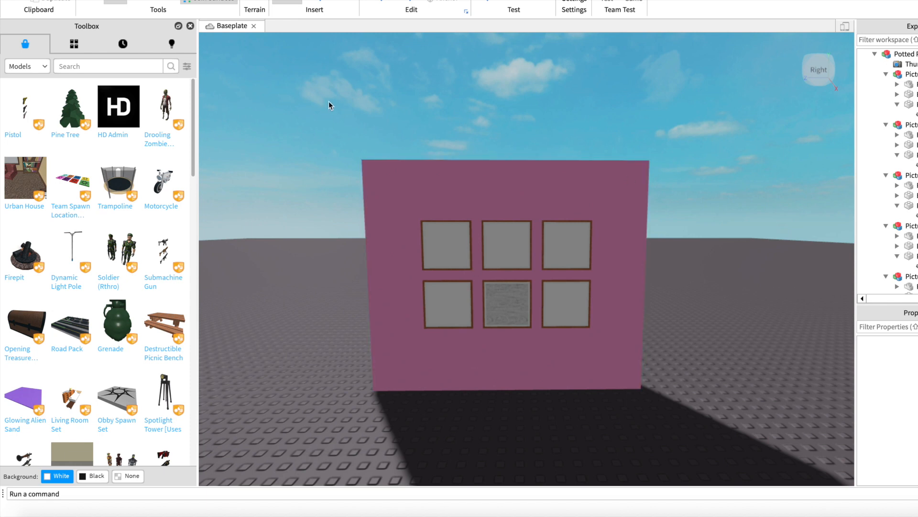
Step: Show My Images in the Toolbox inventory and place uploaded pictures onto two frames
left_click(73, 44)
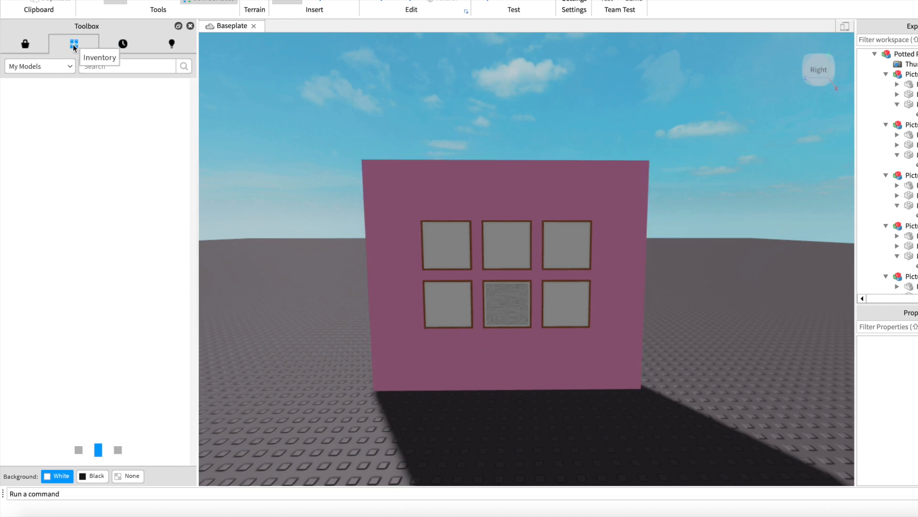
left_click(74, 44)
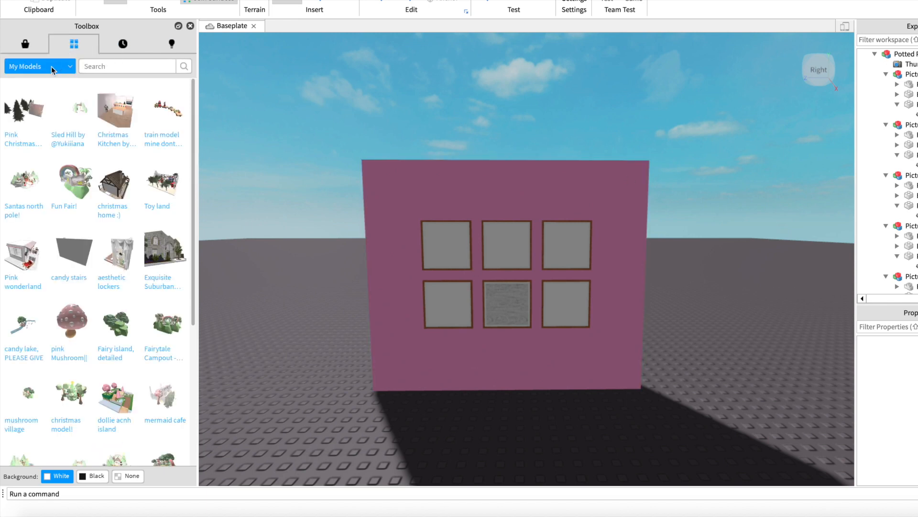
left_click(39, 66)
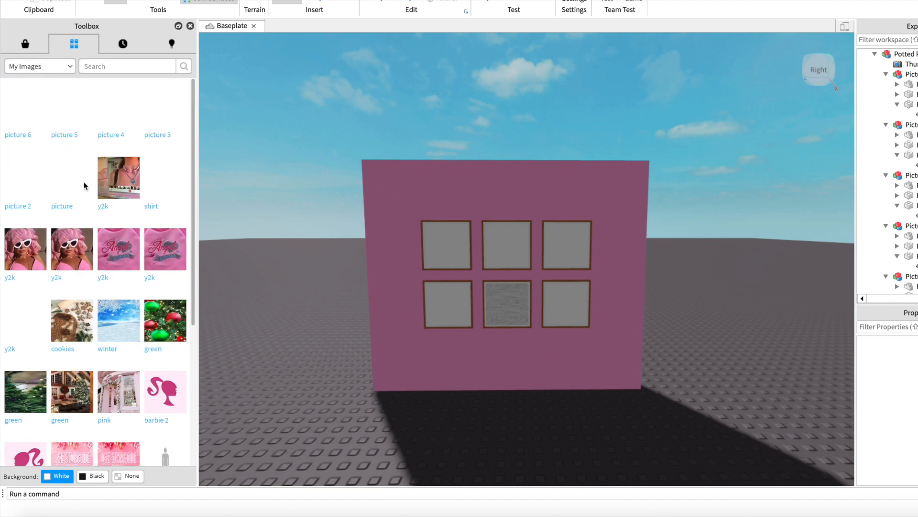
left_click(447, 243)
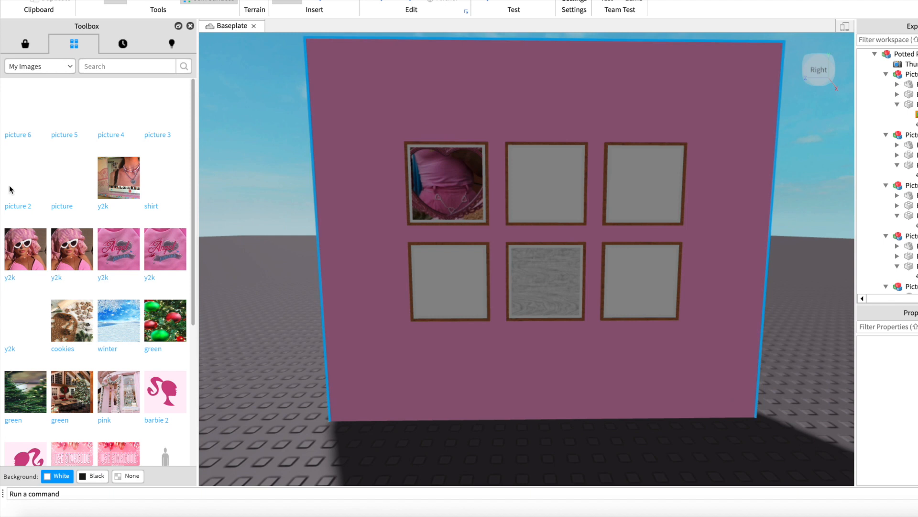
left_click(546, 183)
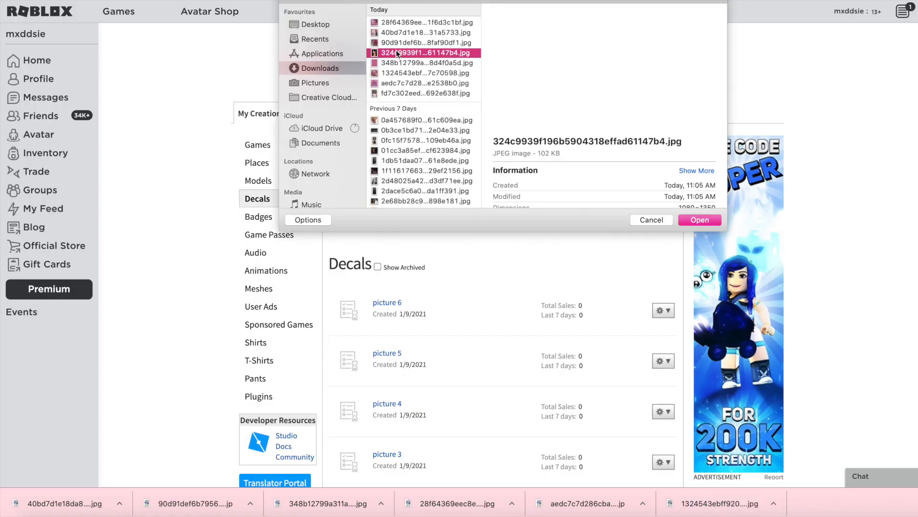
Step: Select another downloaded jpg on the Decals page for upload
left_click(699, 220)
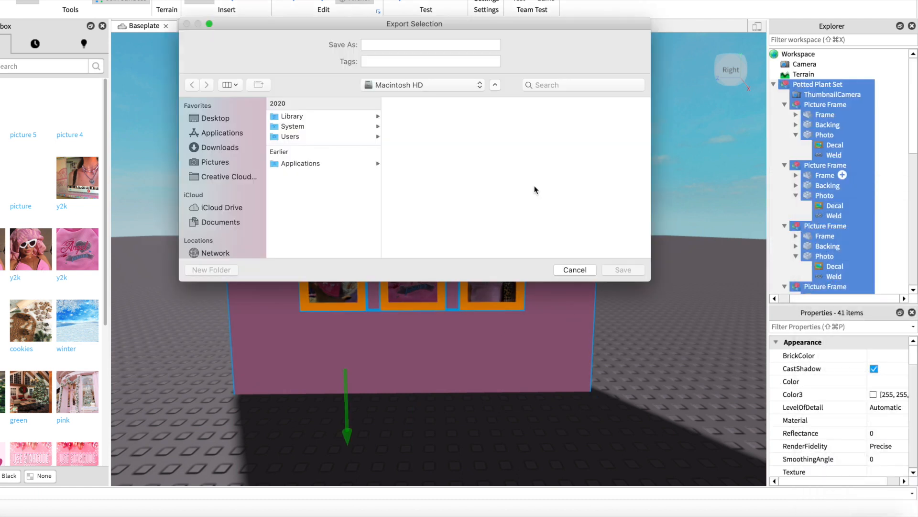
Step: Choose the Desktop objs folder and start naming the exported wall file
left_click(216, 118)
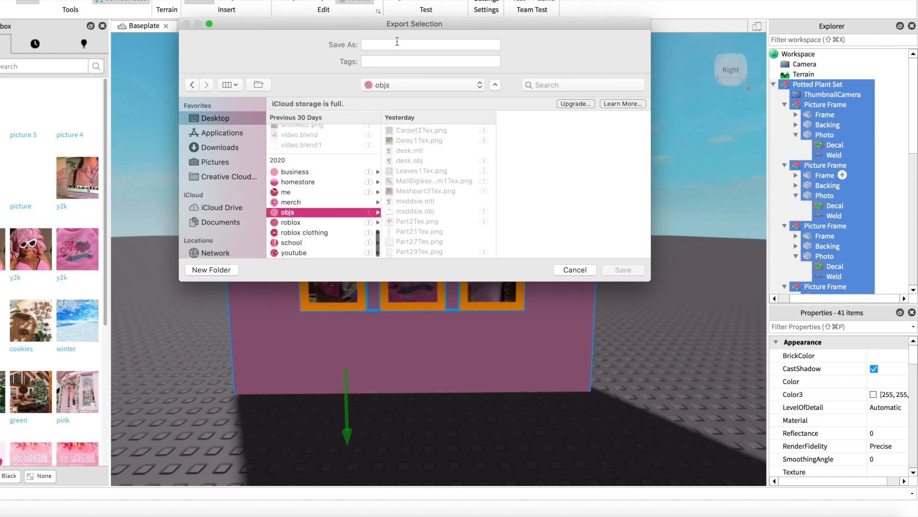
left_click(574, 269)
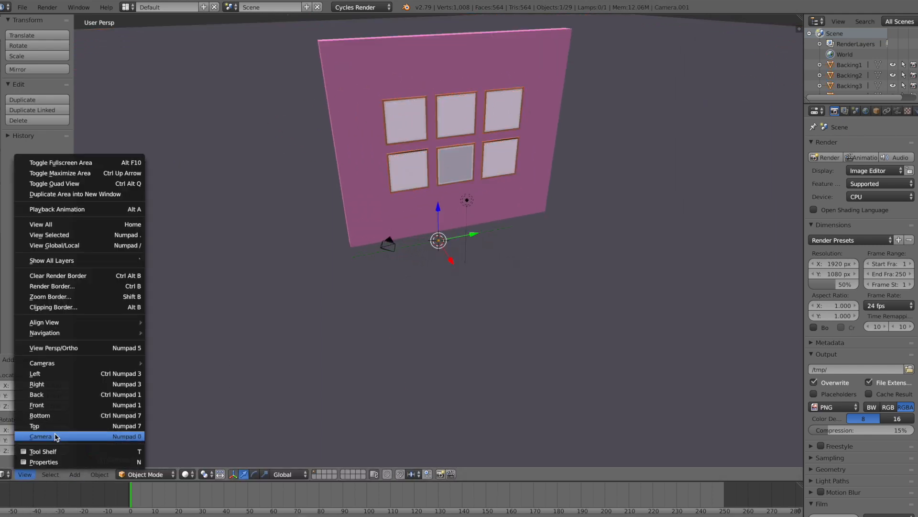
Step: Switch the 3D View to look through the scene camera at the imported wall
left_click(41, 436)
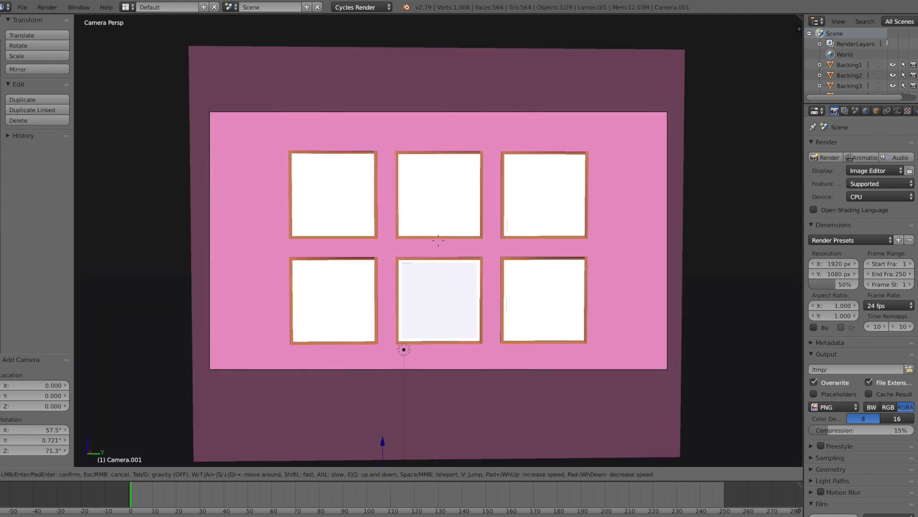